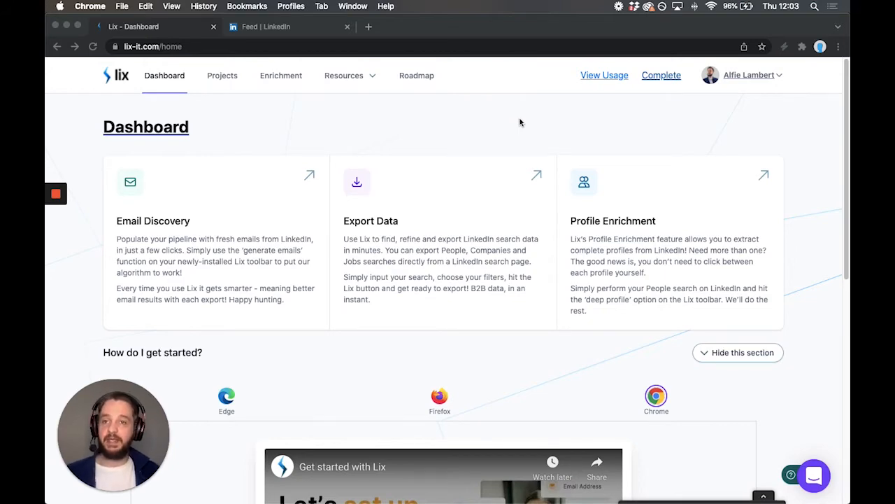
Search LinkedIn for 'Product Videos' from the top search bar
scroll(down, 3)
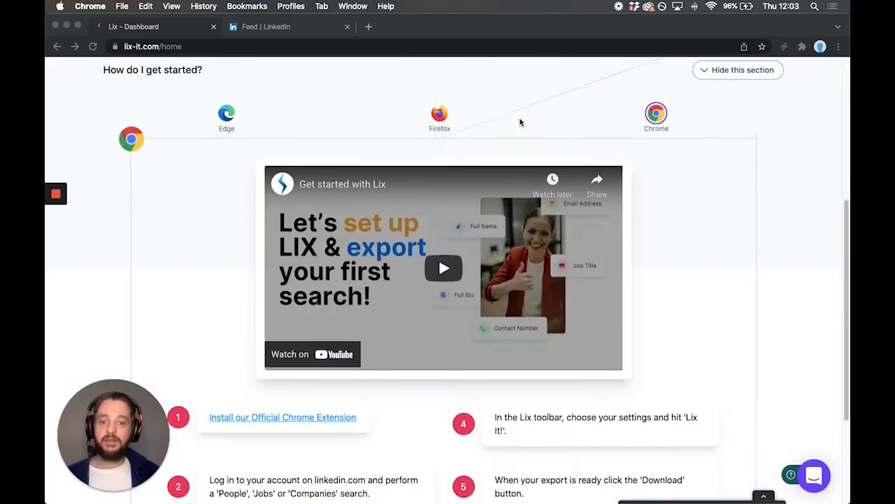
scroll(up, 3)
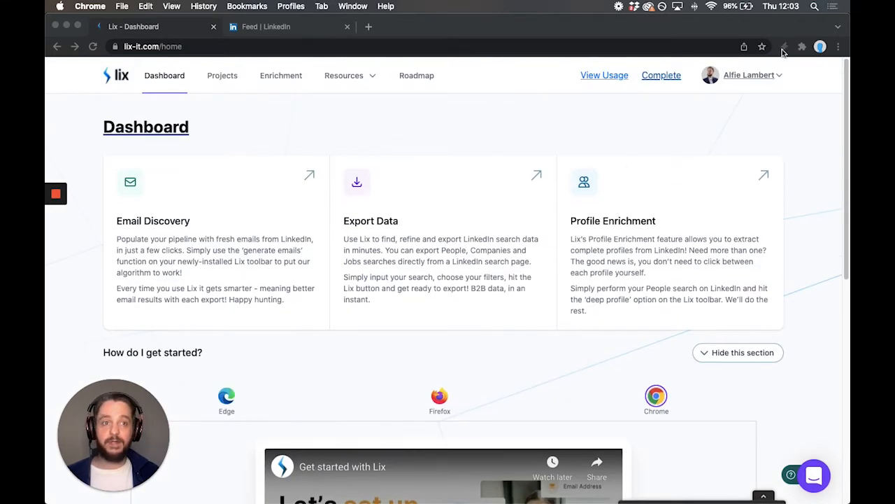
mouse_move(780, 51)
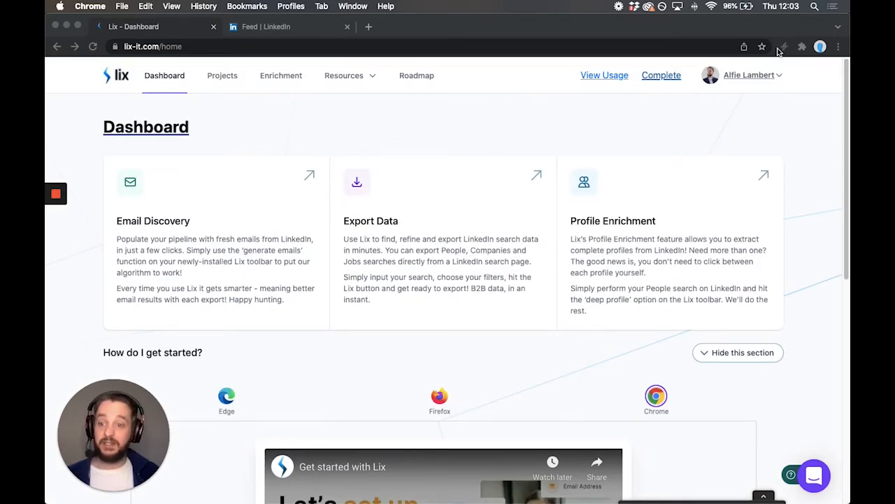
mouse_move(576, 171)
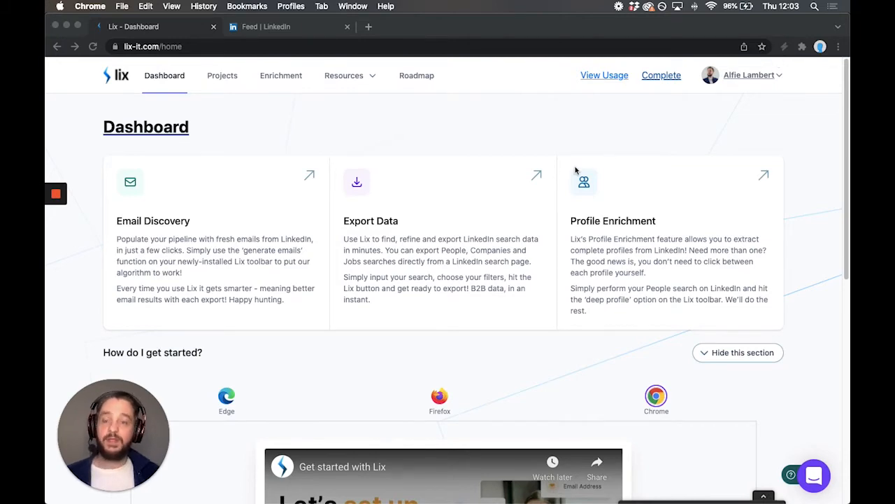
click(273, 26)
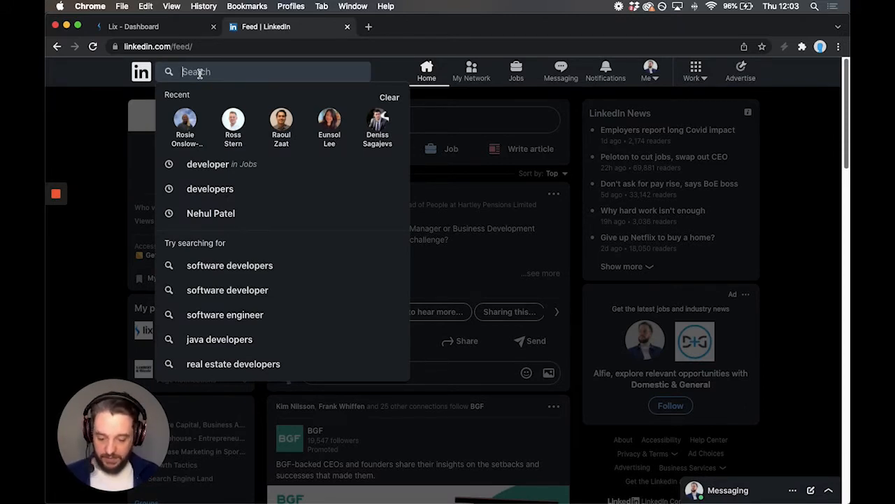
text(P)
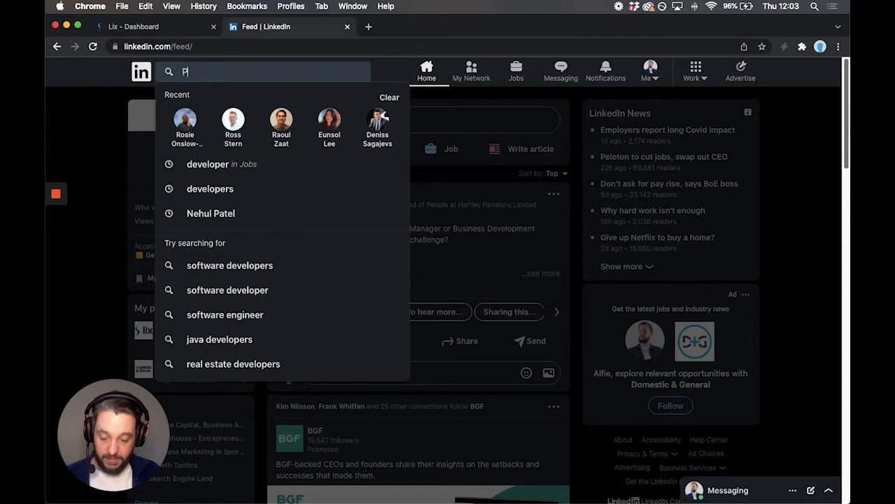
text(roduct Videos)
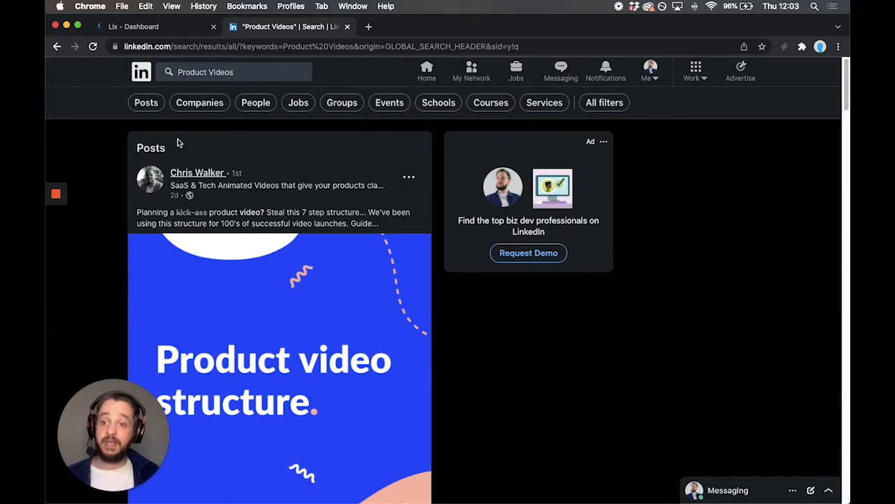
mouse_move(259, 109)
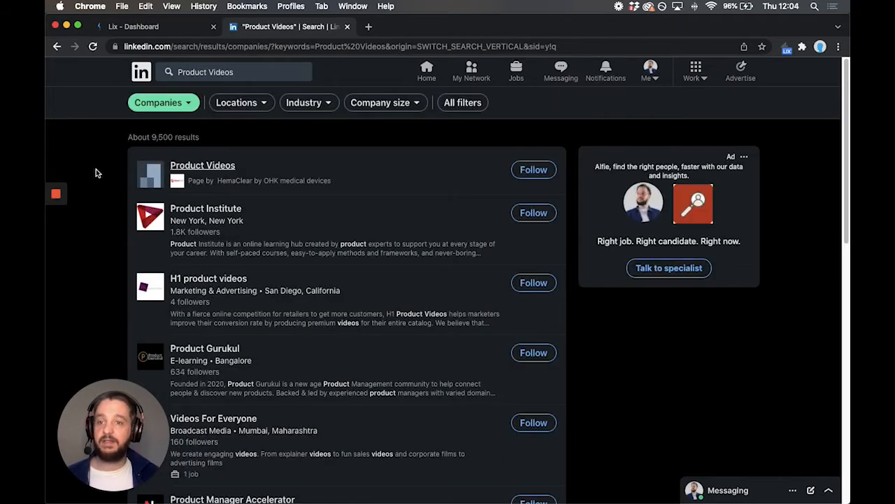
mouse_move(112, 175)
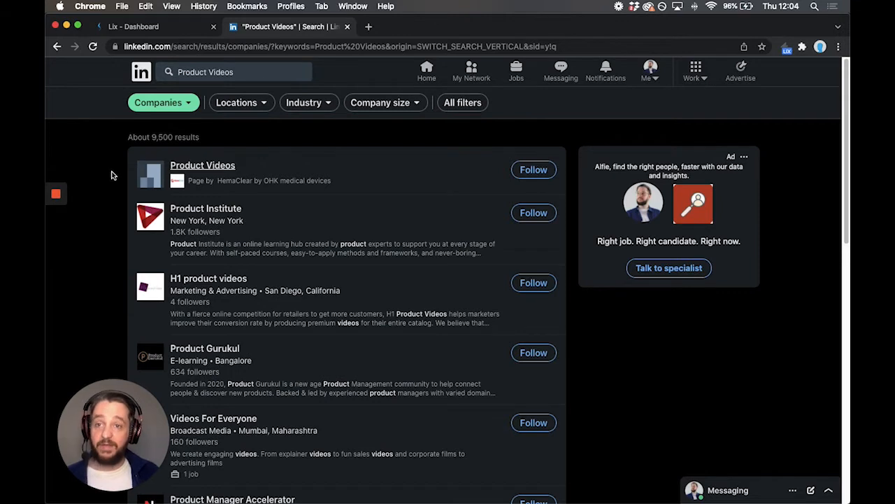
mouse_move(153, 147)
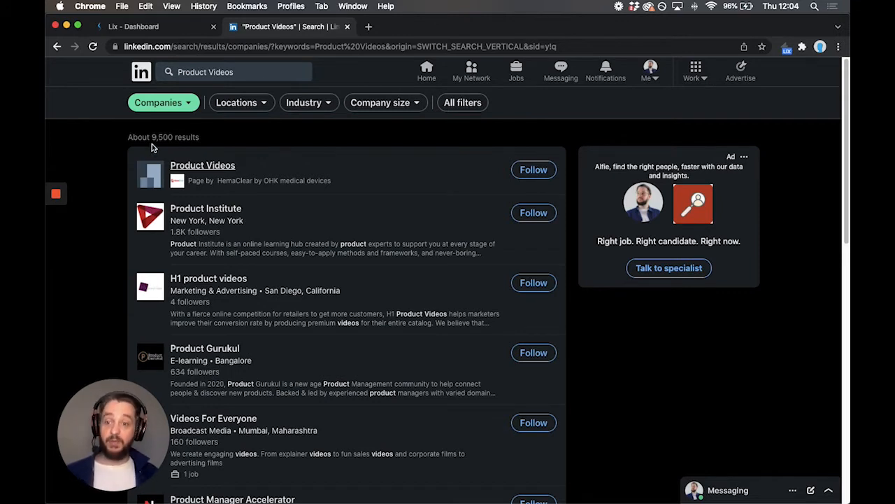
mouse_move(233, 112)
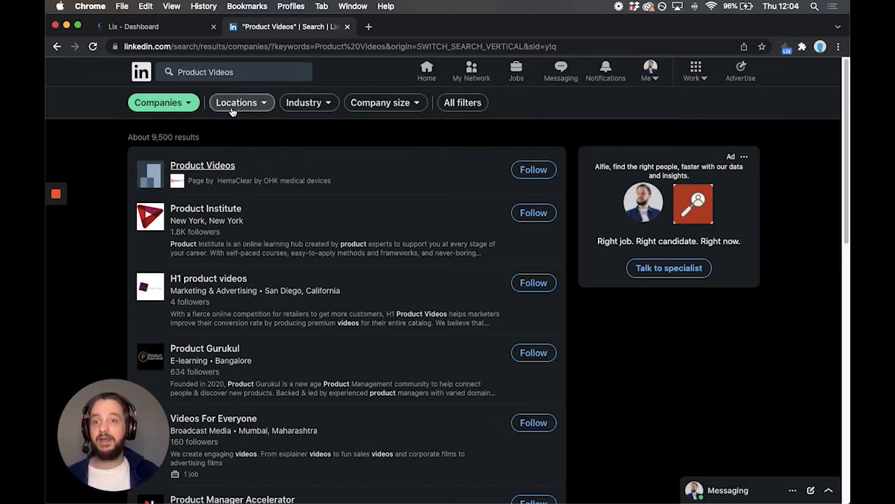
Filter the company results to United Kingdom via the Locations filter, leaving 945 results
click(237, 103)
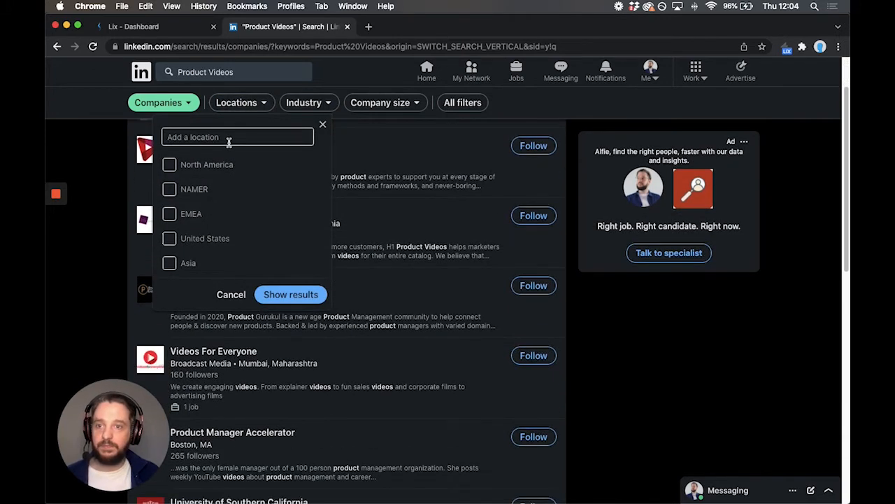
text(United)
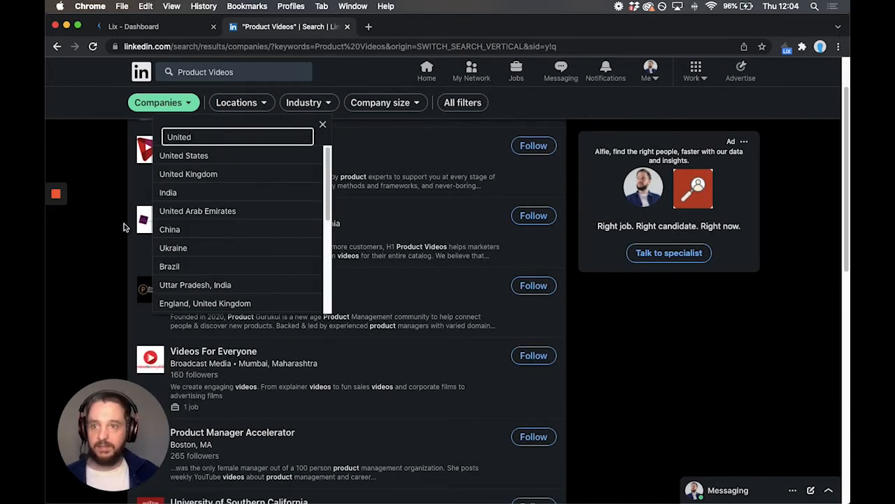
click(188, 173)
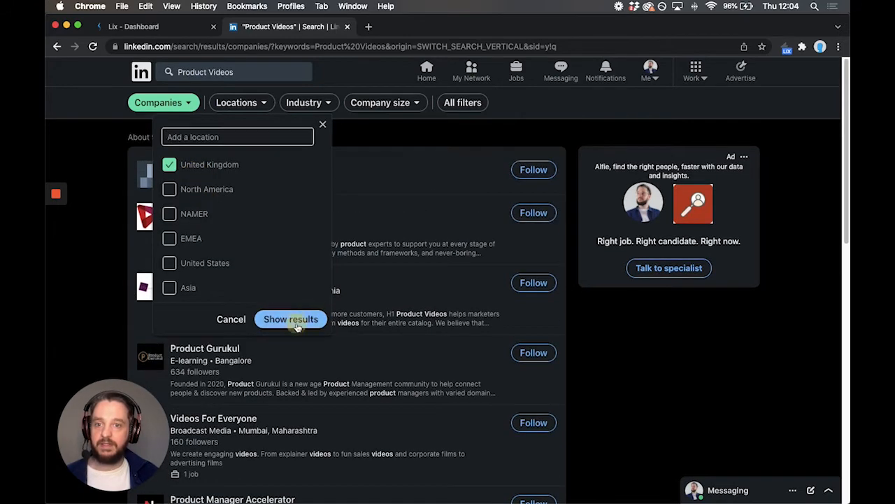
click(291, 318)
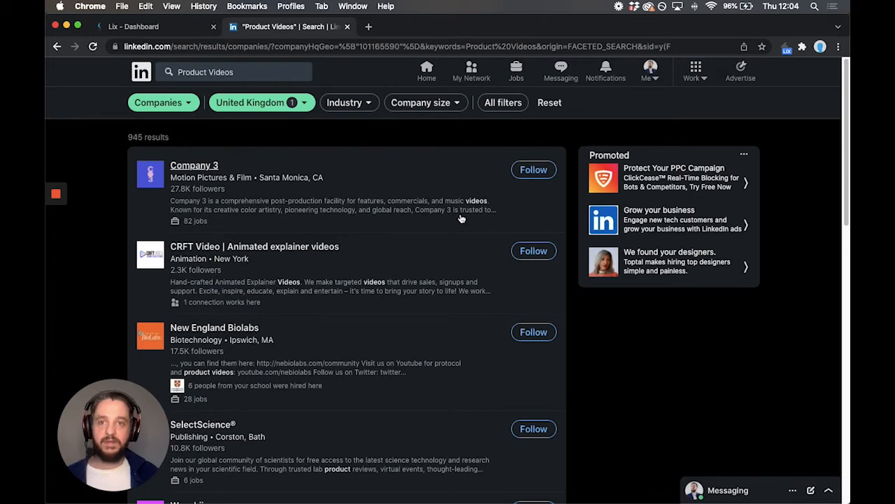
mouse_move(362, 112)
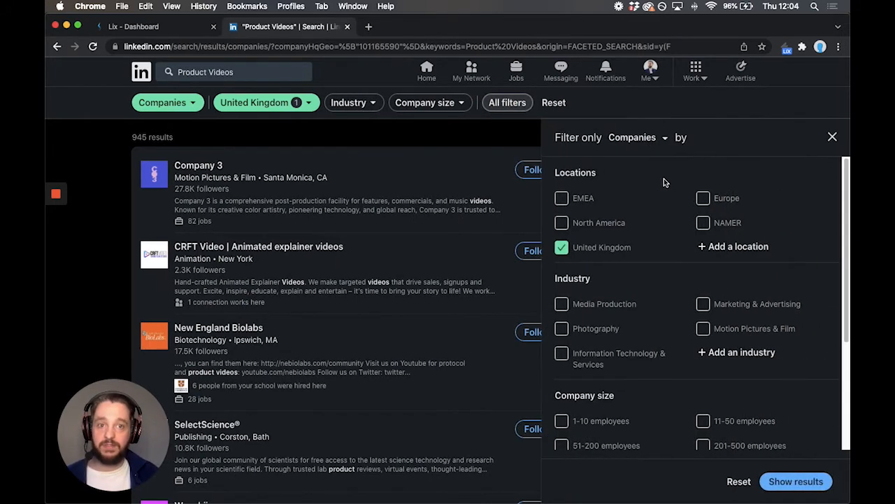
click(832, 137)
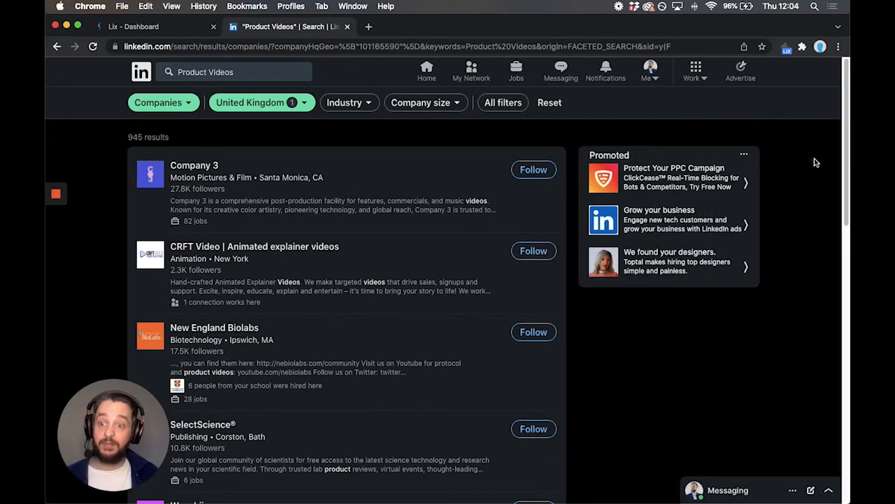
mouse_move(622, 344)
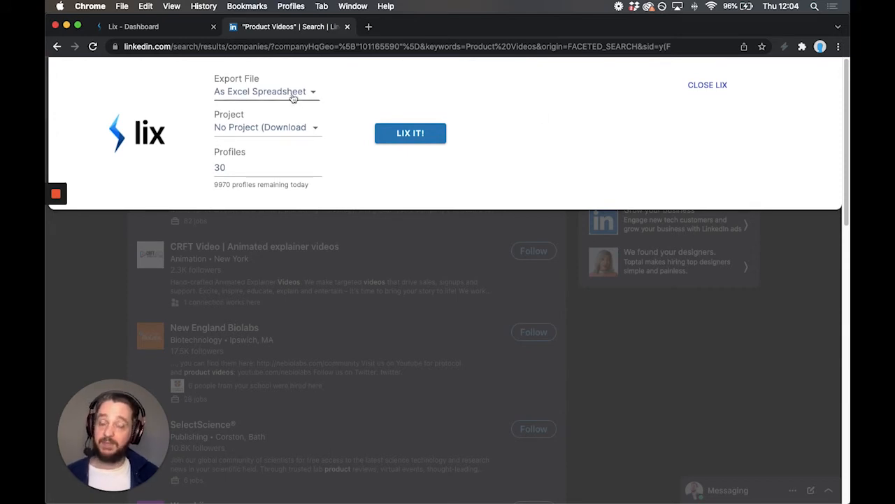
Switch the Lix export format from Excel spreadsheet to CSV file
click(266, 92)
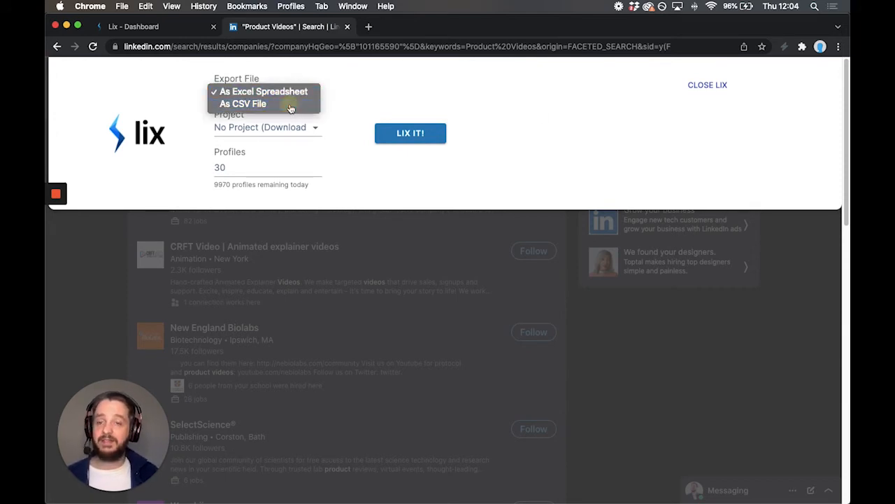
click(243, 103)
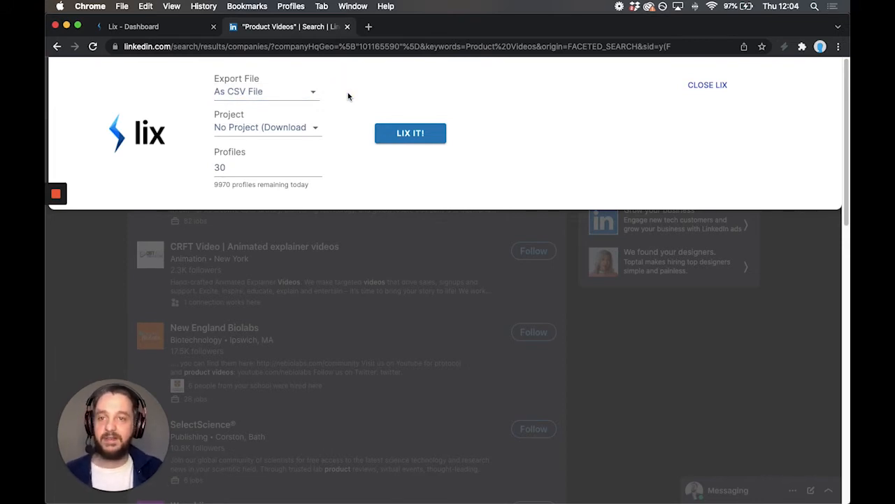
mouse_move(306, 115)
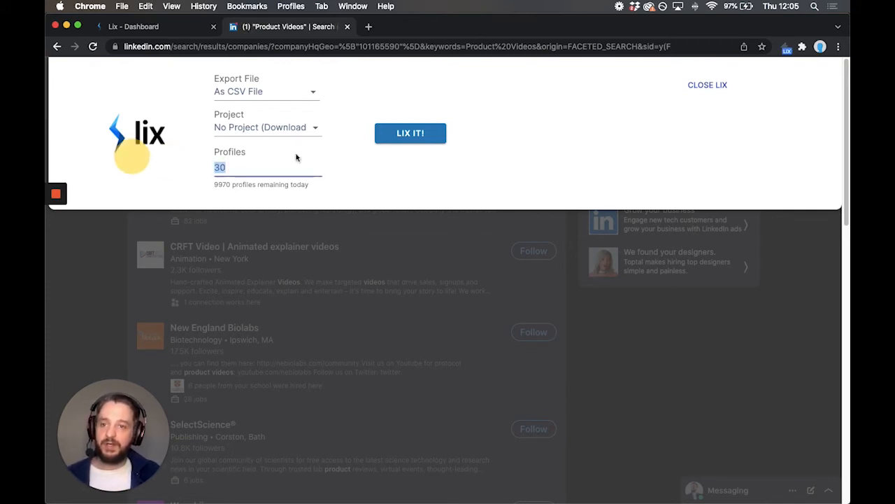
Export 10 company profiles with LIX IT! and download the finished CSV results
text(10)
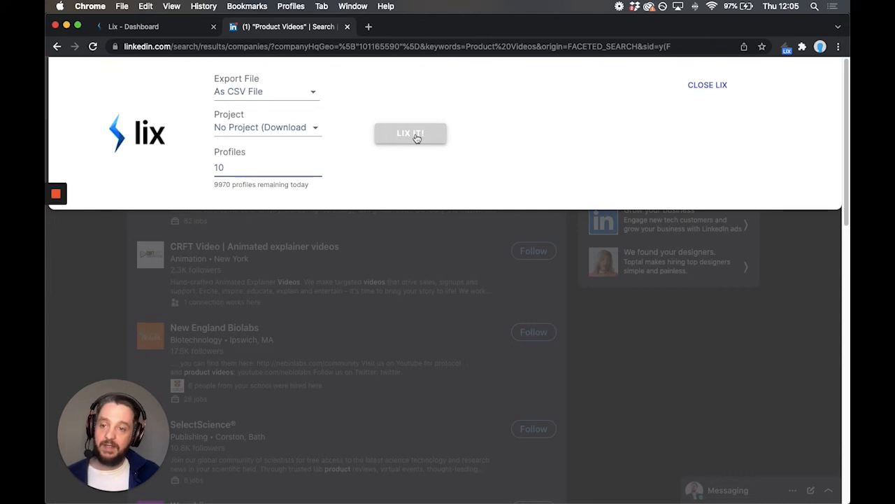
click(411, 133)
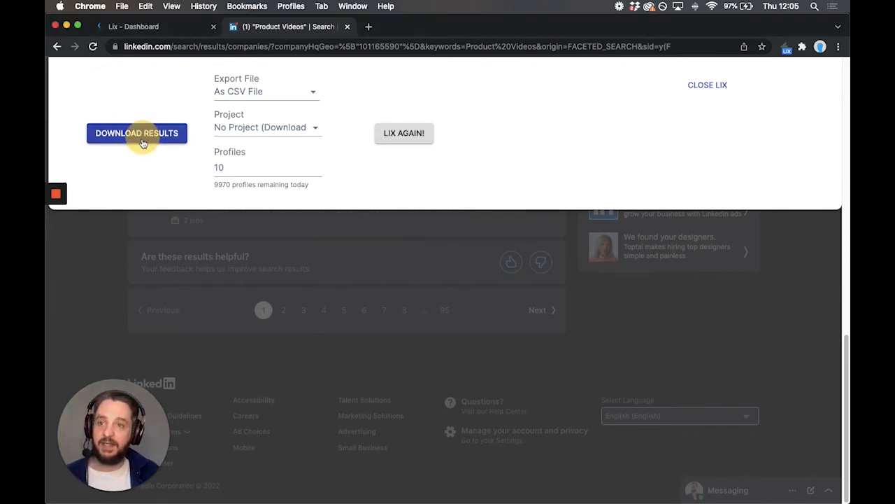
click(137, 133)
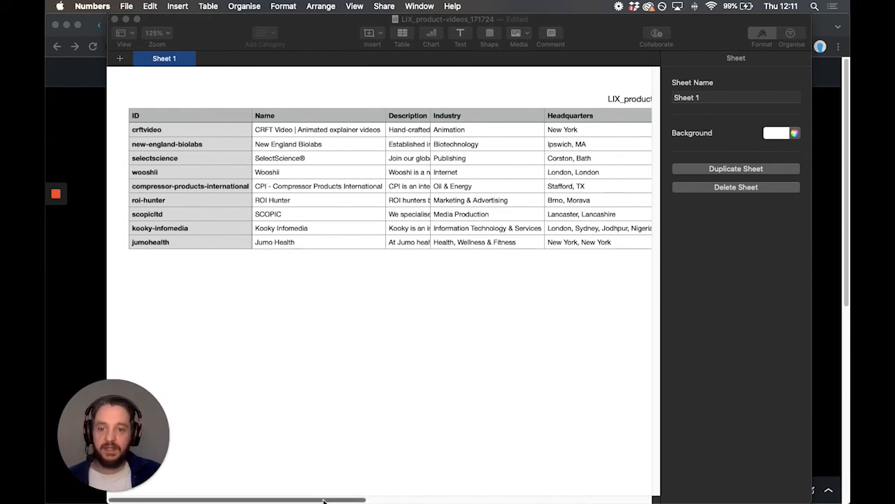
Scroll the Numbers sheet right to reveal follower counts, job openings and profile links
drag(321, 498, 441, 498)
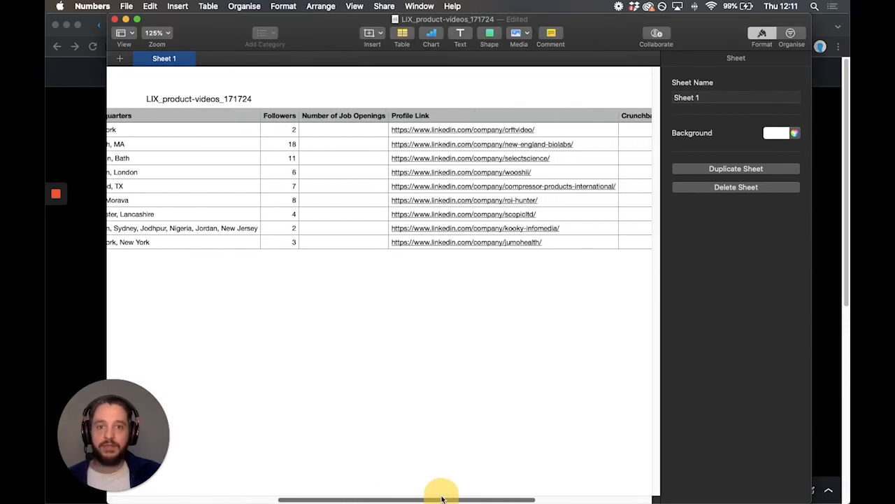